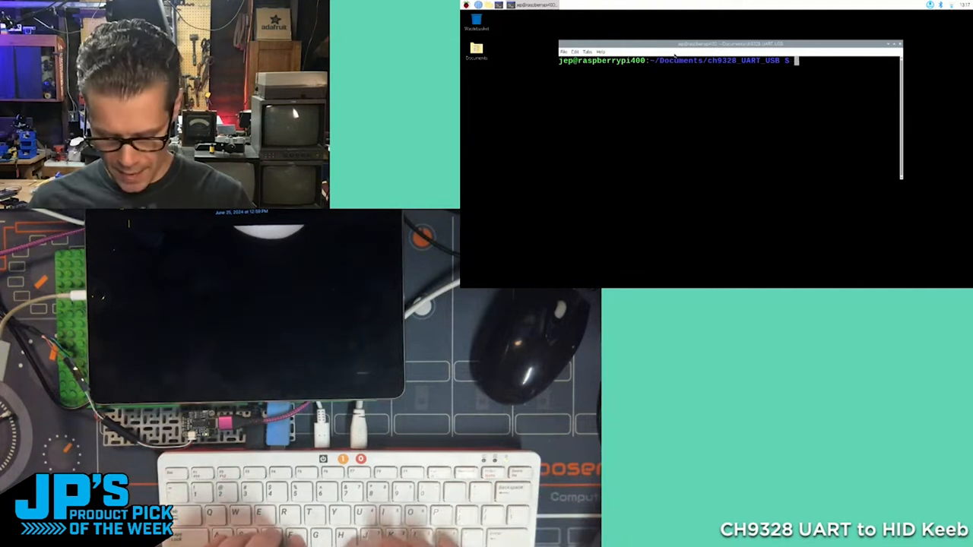
text(sudo python code.py)
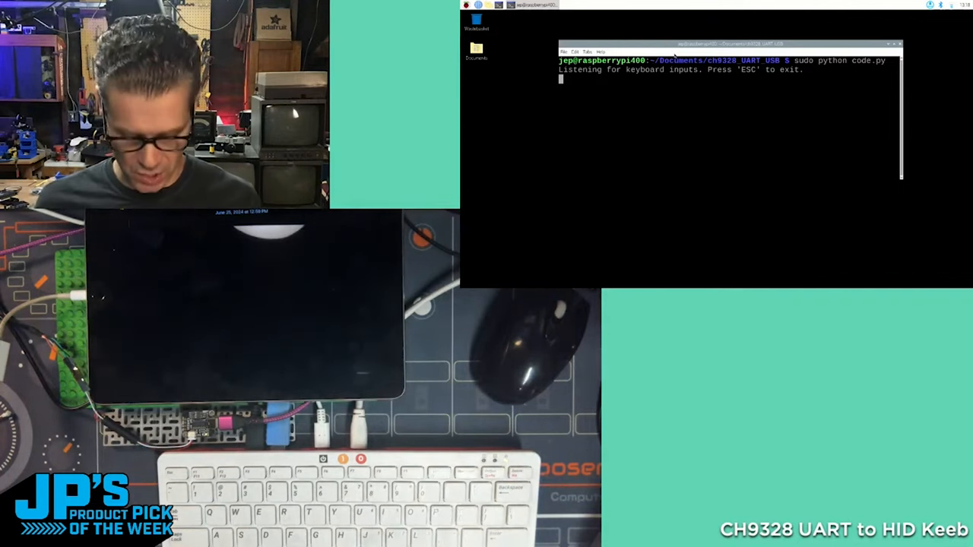
text(this)
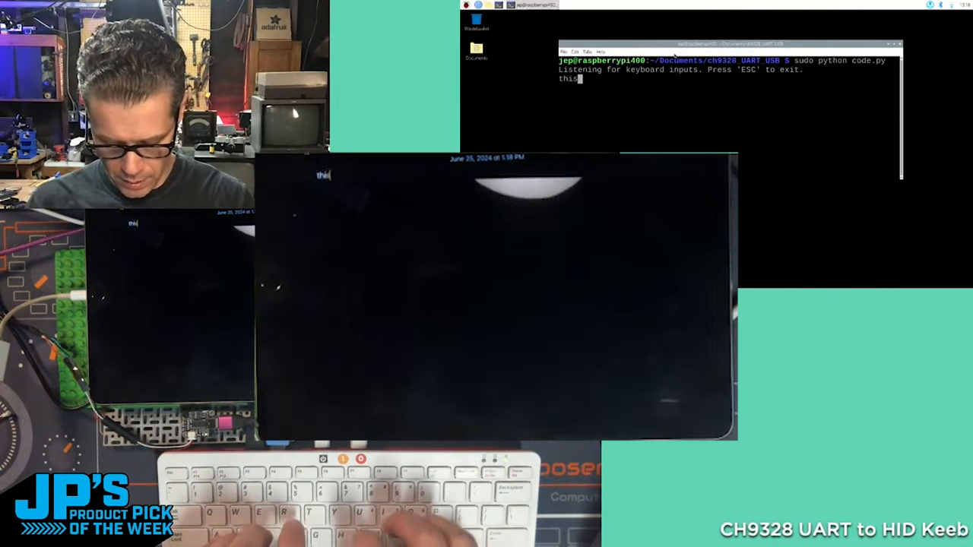
text(is going to s)
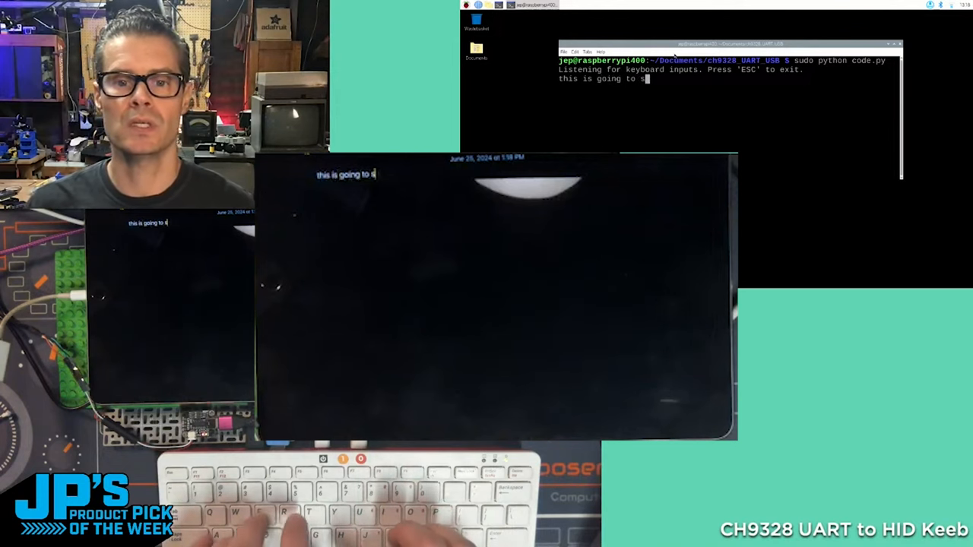
text(nder)
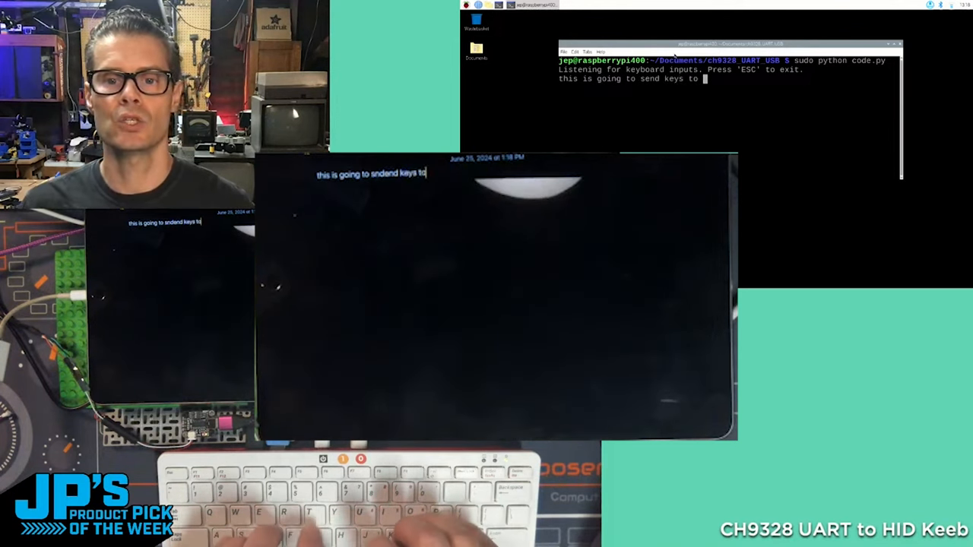
text(my piad)
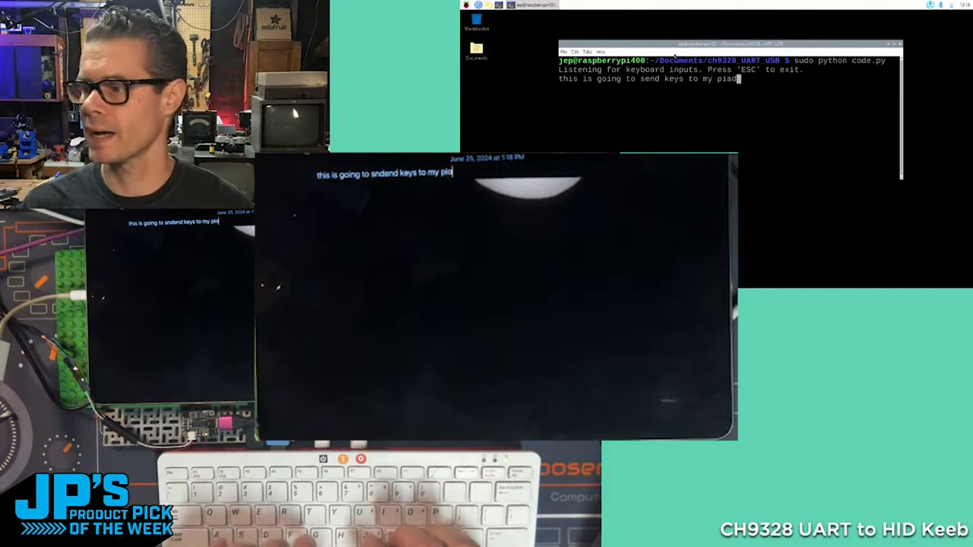